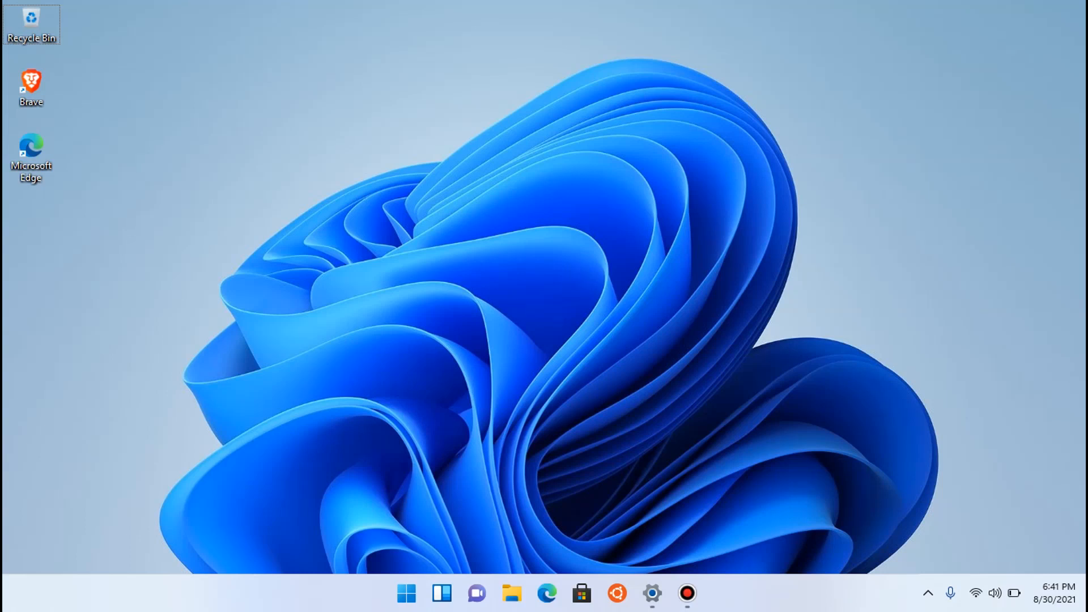
- Search Start for 'command prompt' to bring up the Command Prompt app
type("command prompt")
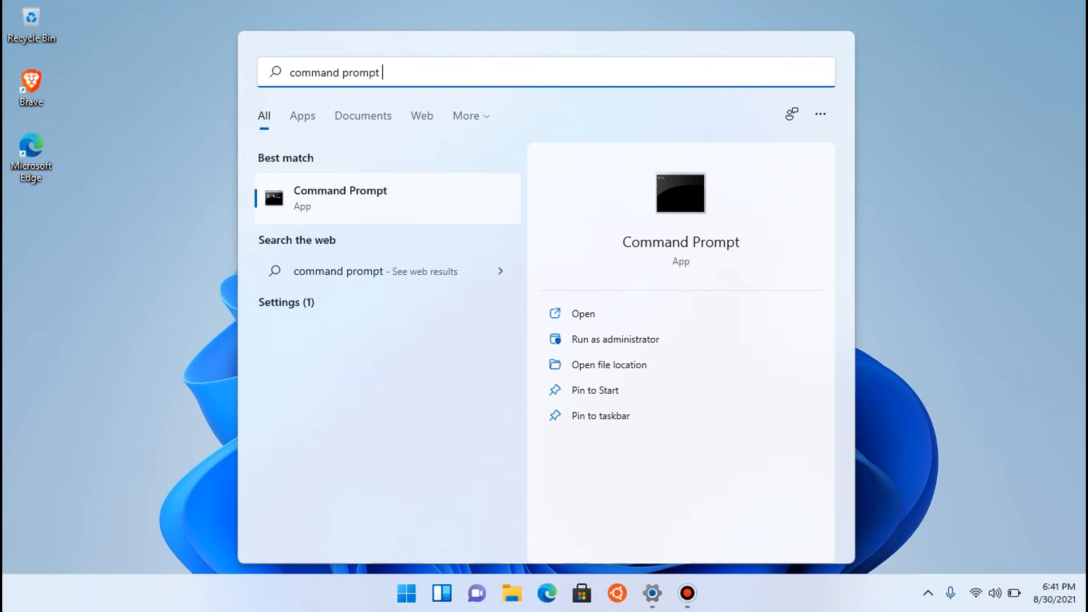
mouse_move(613, 339)
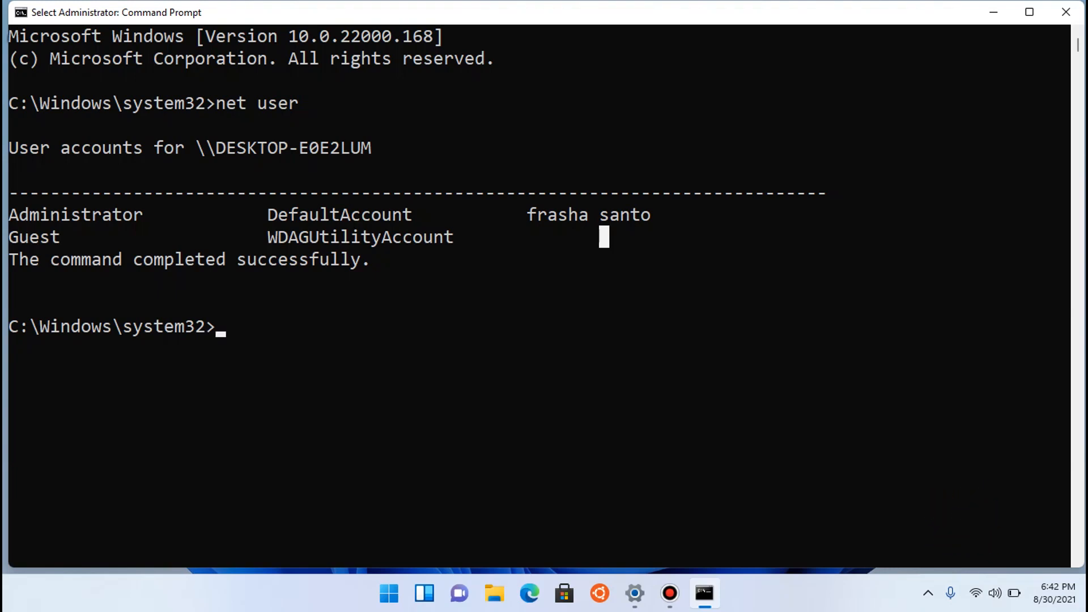
type("net user")
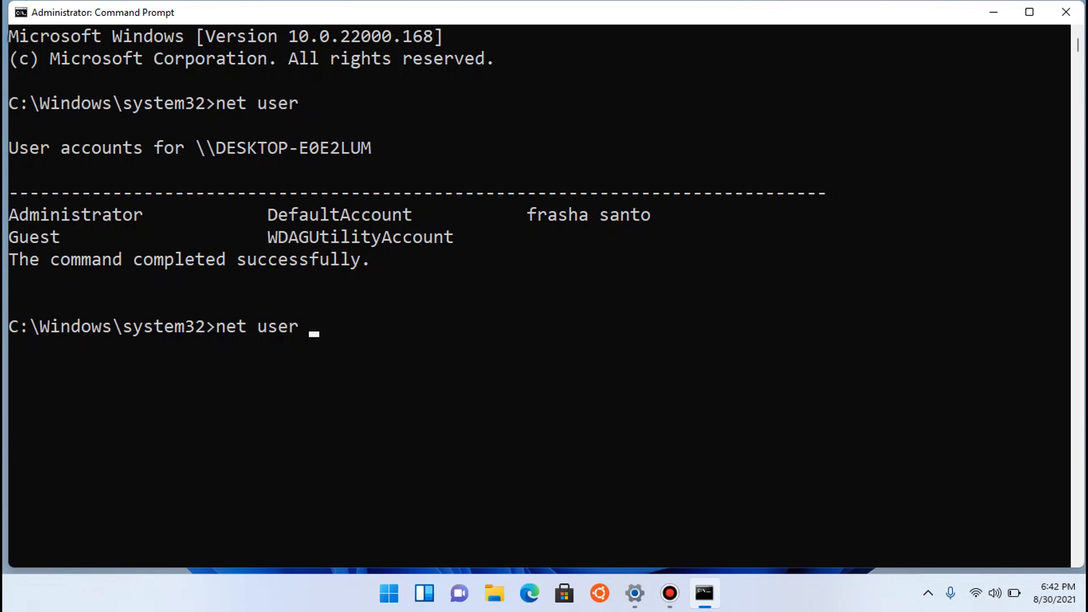
type("\"frasha")
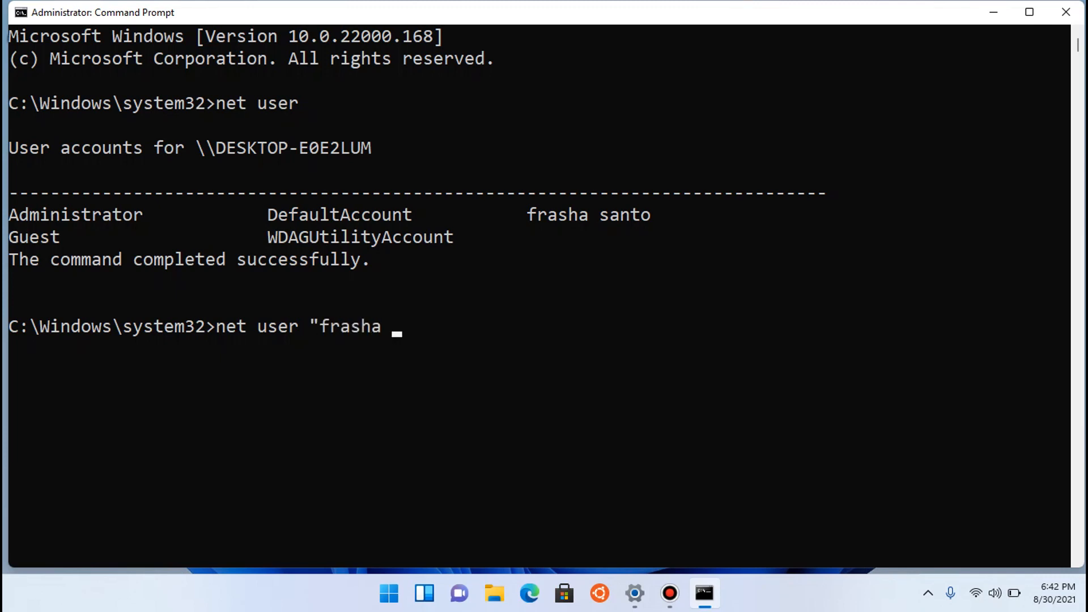
type("santo\"")
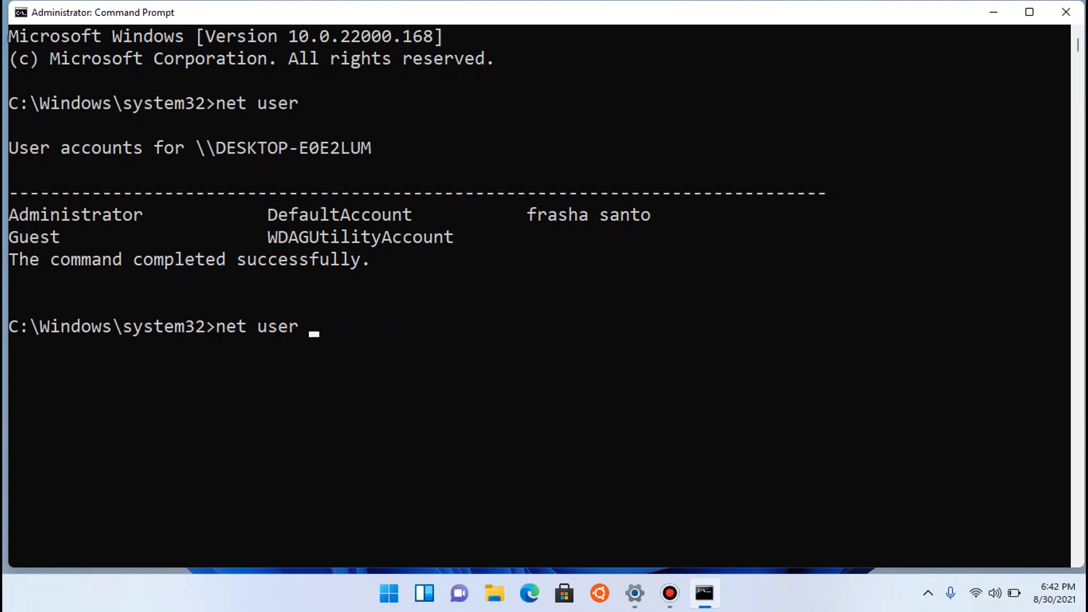
type("frasha")
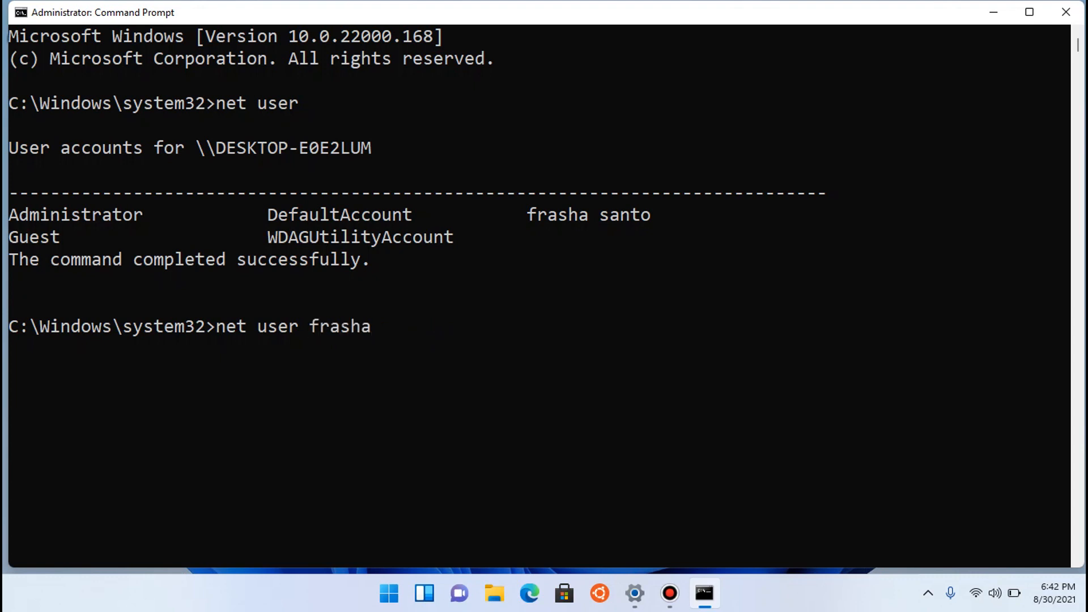
key("BackSpace")
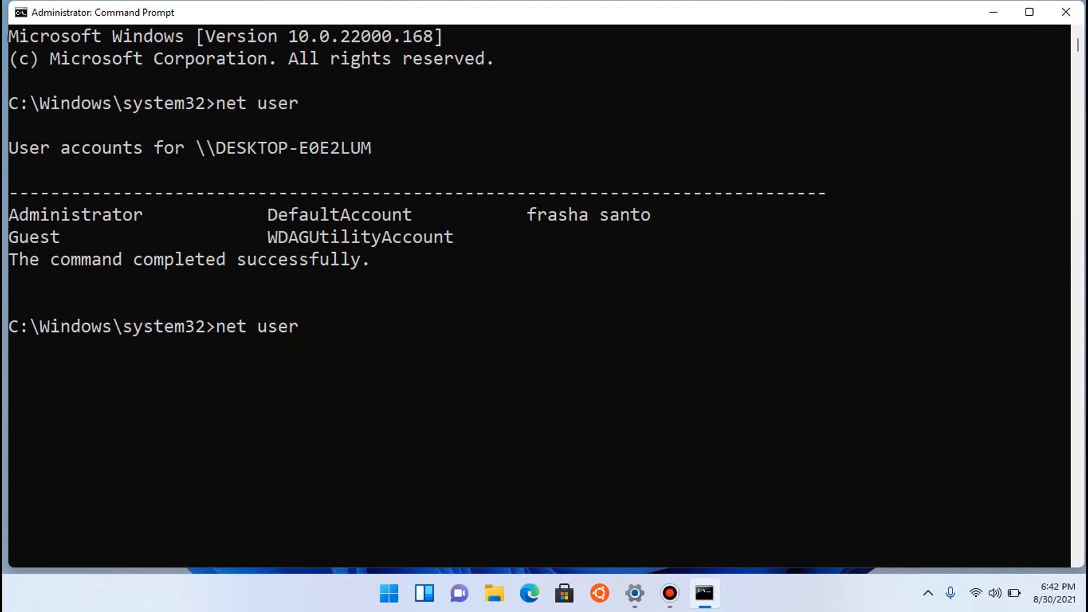
type("\"frasha santo")
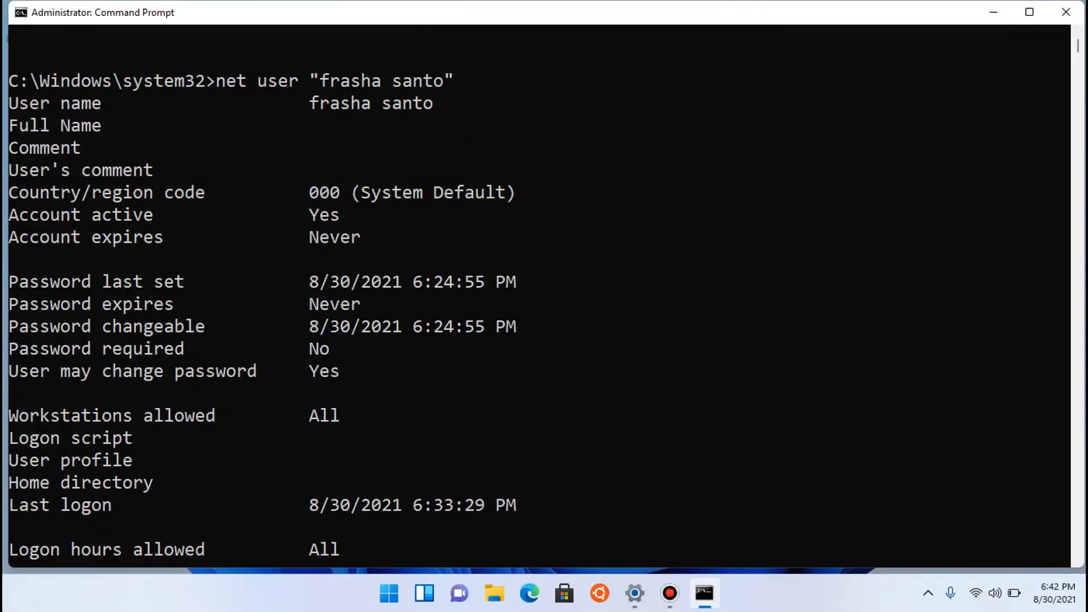
- Scroll through the account details, confirming no password is required
scroll("down", 3)
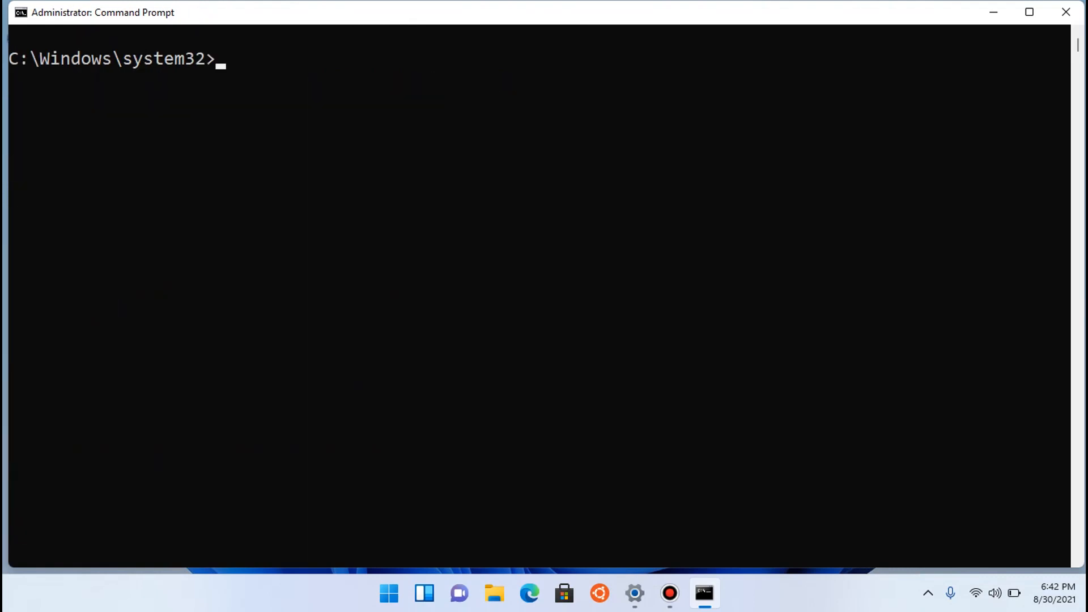
type("net user")
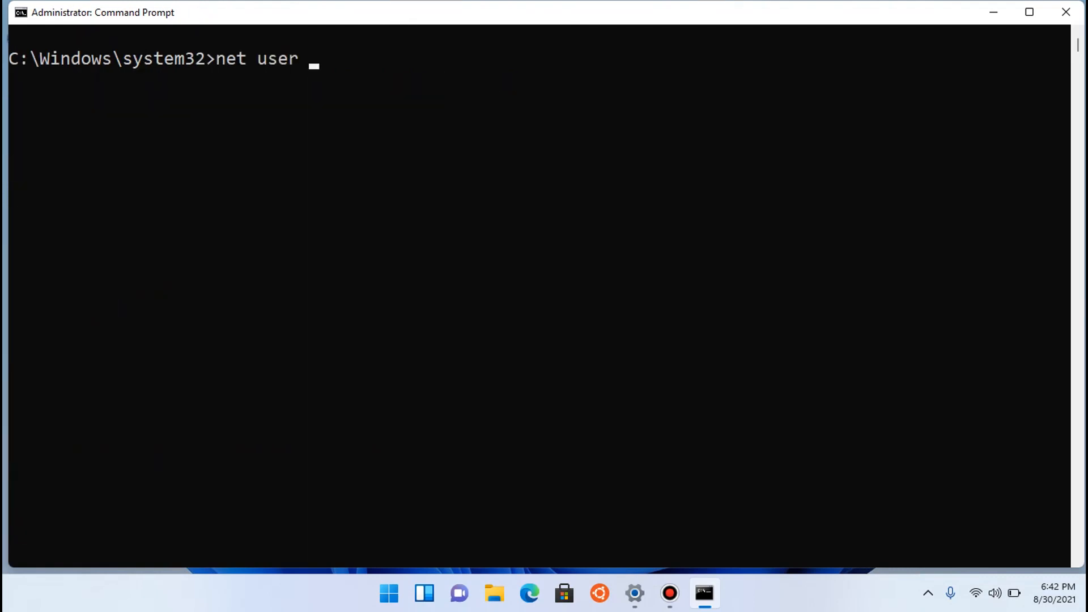
type("\"Fras")
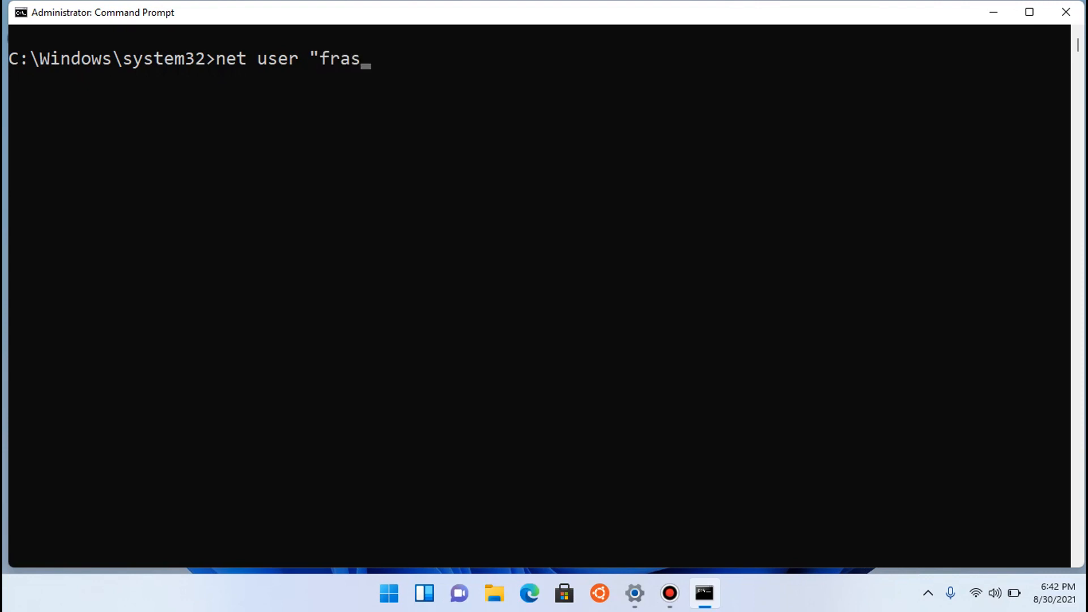
type("ha santo\"")
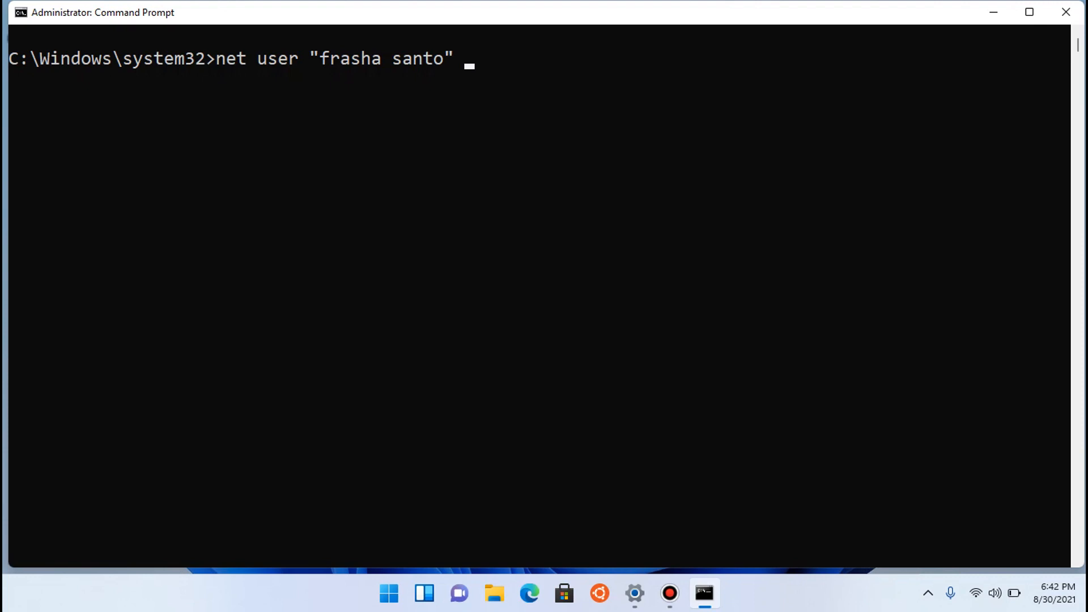
type("*")
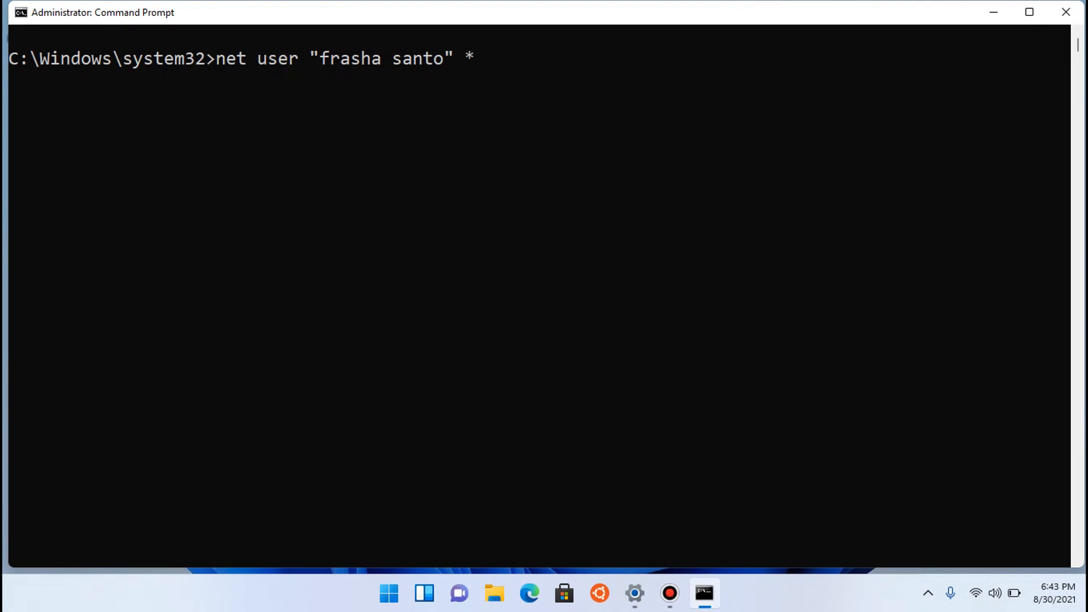
key("enter")
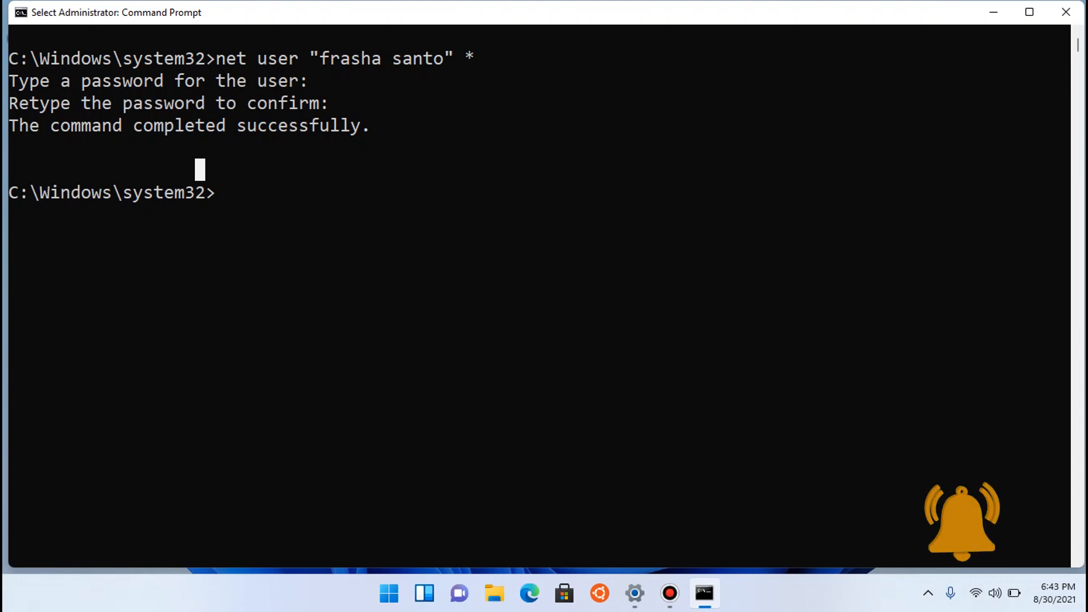
left_click(387, 594)
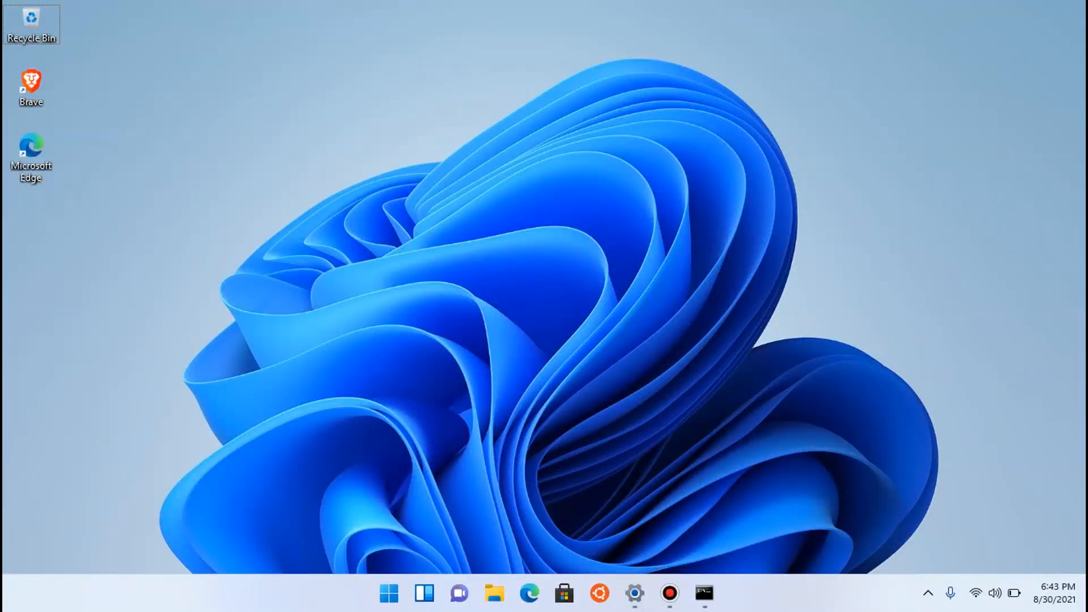
- Lock the PC with Win+L to reach the lock screen
key("Win+L")
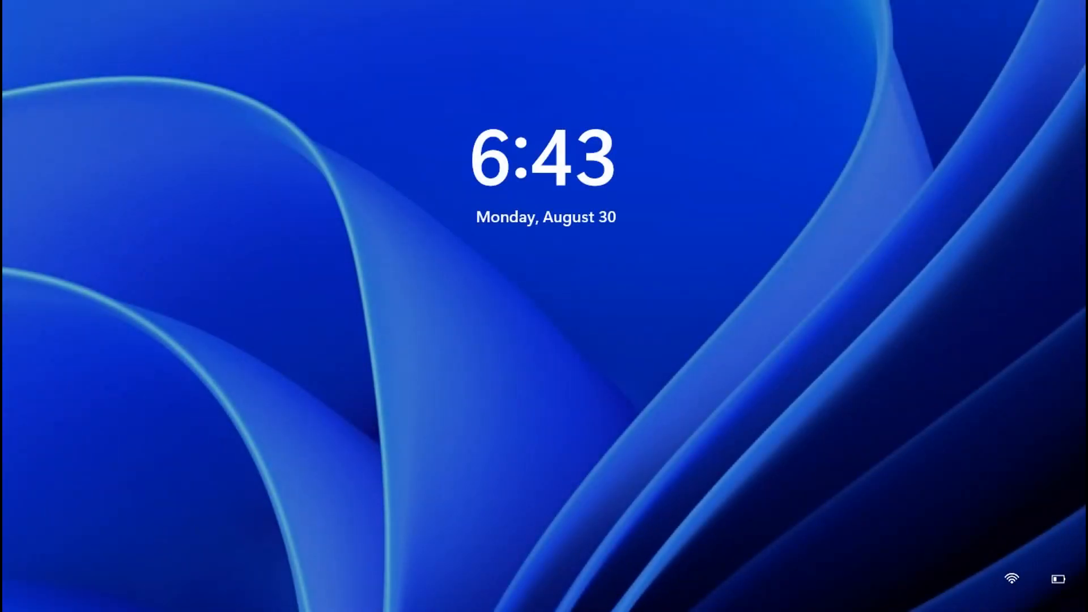